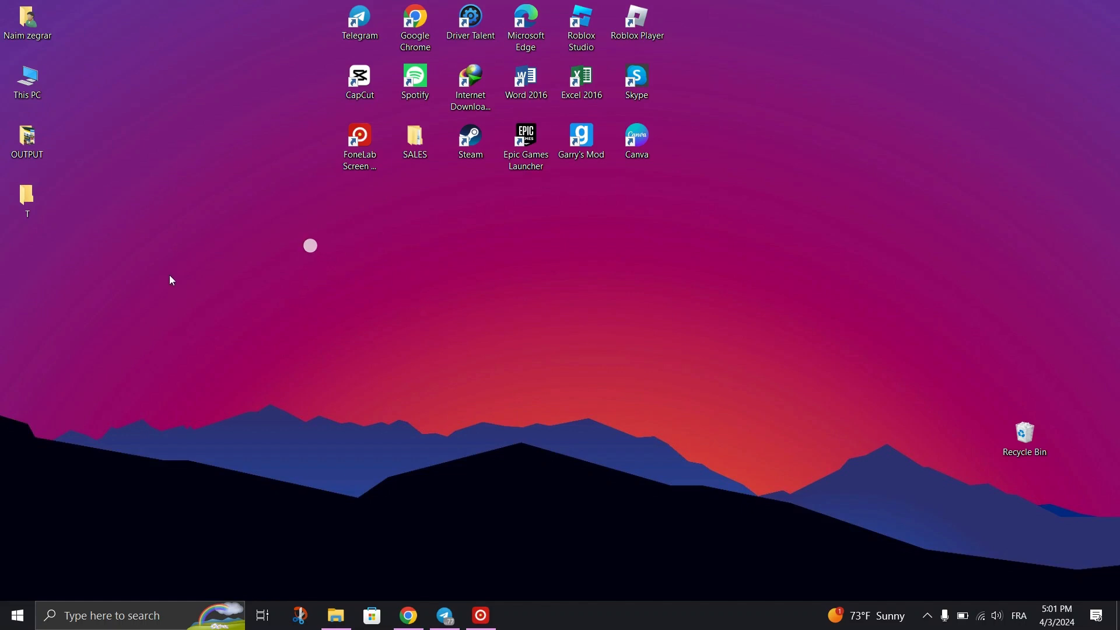
pyautogui.moveTo(240, 401)
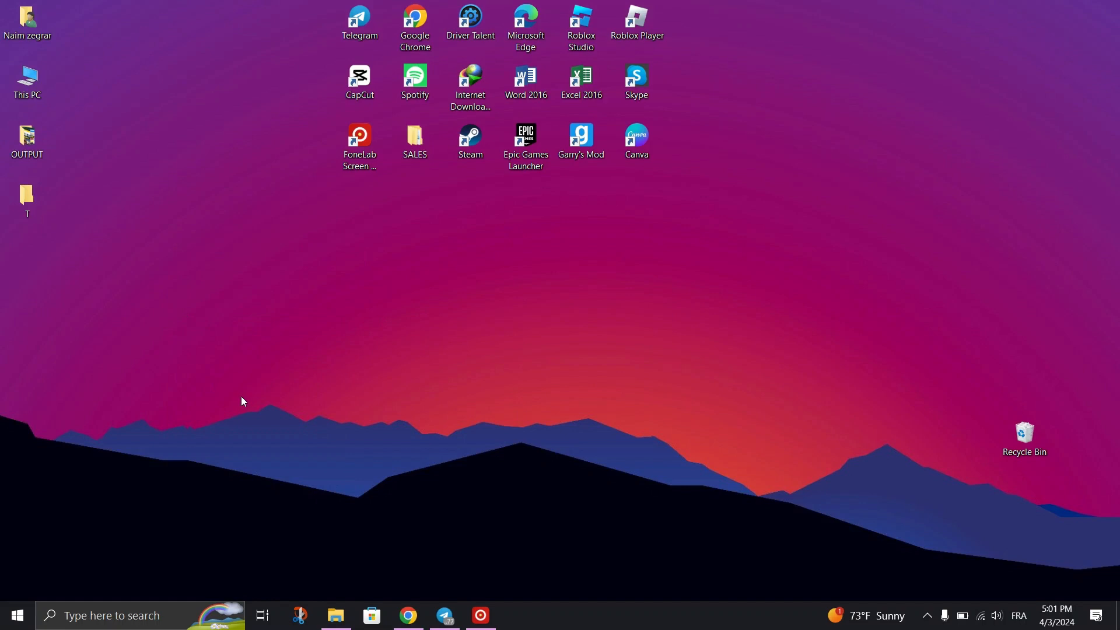
pyautogui.moveTo(130, 606)
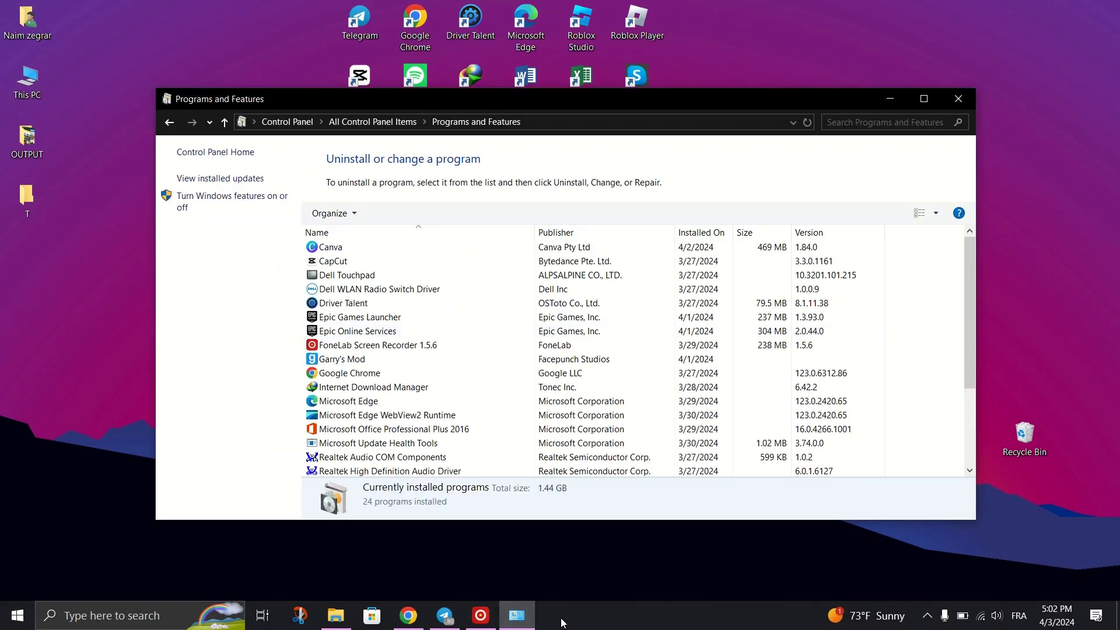
# Tick Virtual Machine Platform in the Windows Features list and confirm with OK
pyautogui.click(231, 201)
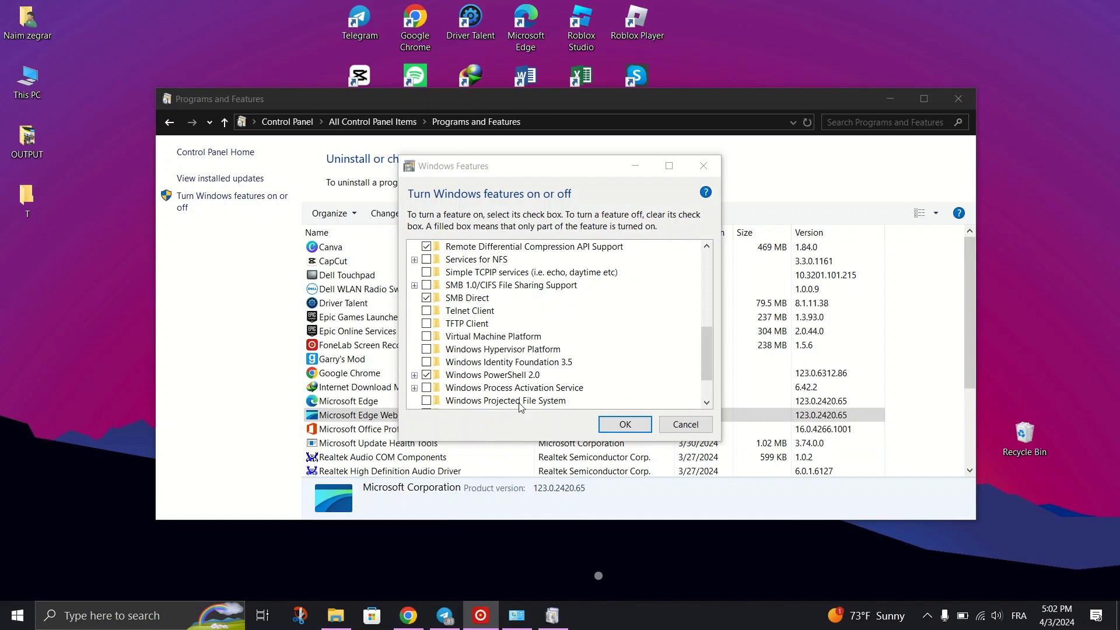
pyautogui.click(427, 336)
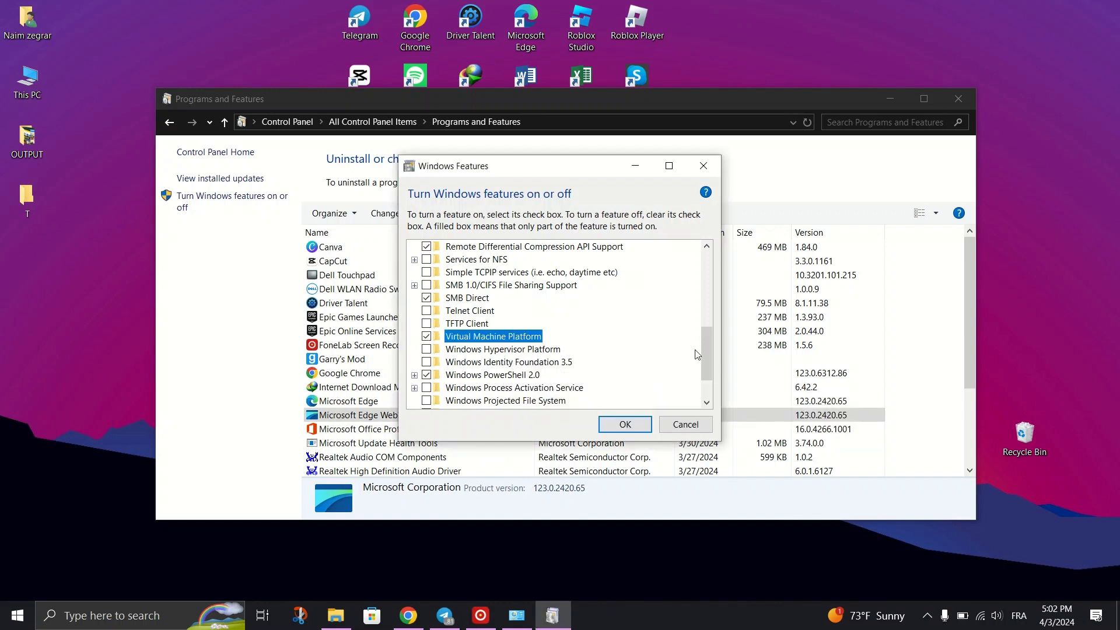
pyautogui.scroll(3)
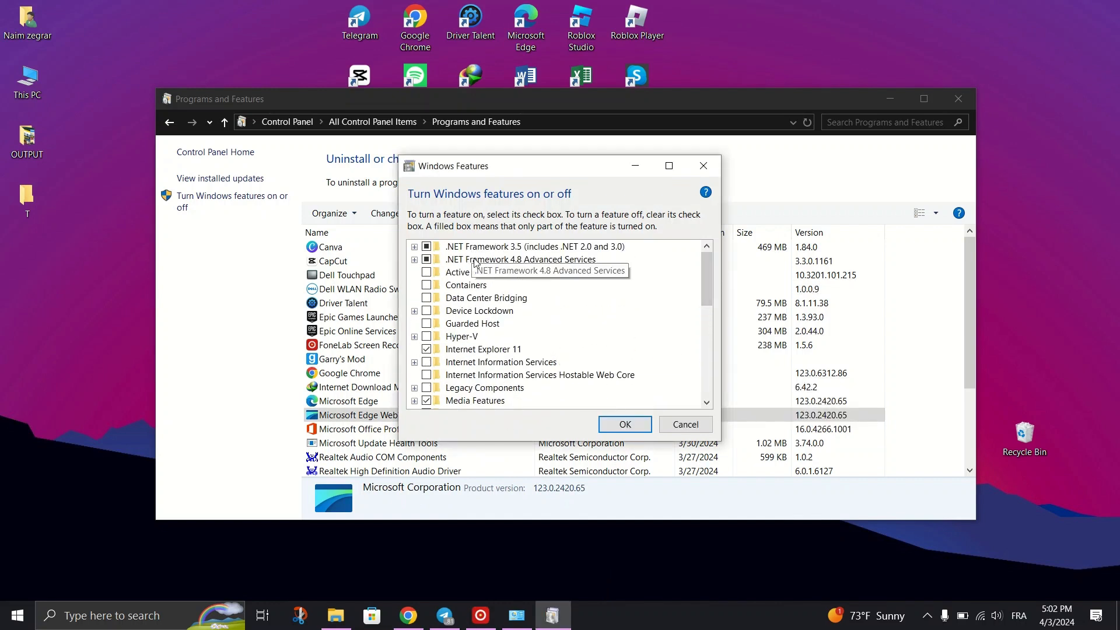
pyautogui.scroll(-3)
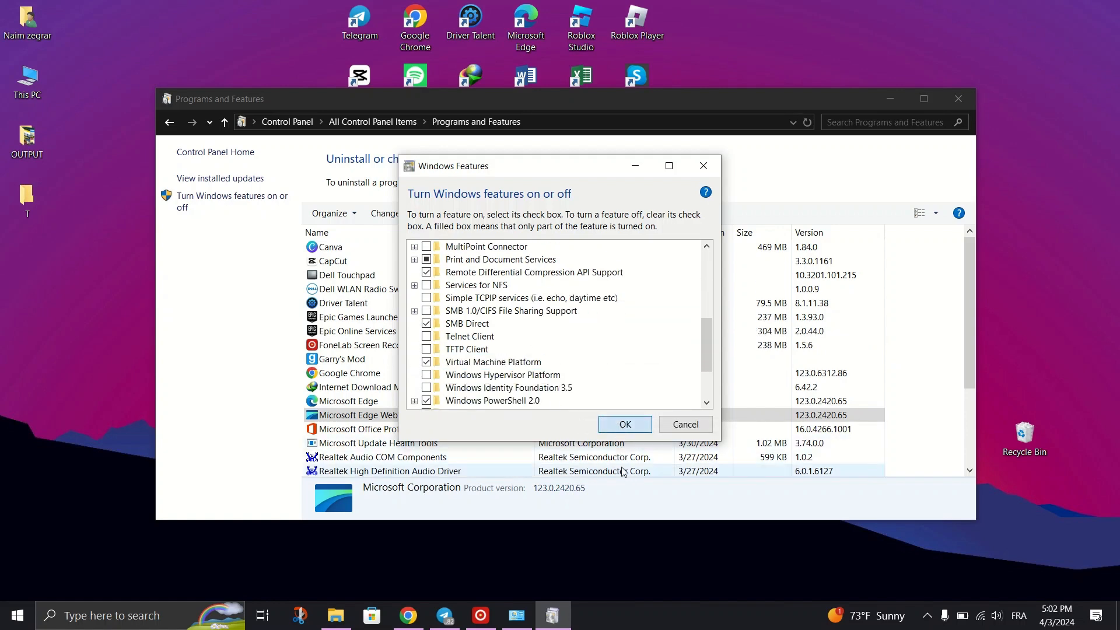
pyautogui.click(623, 424)
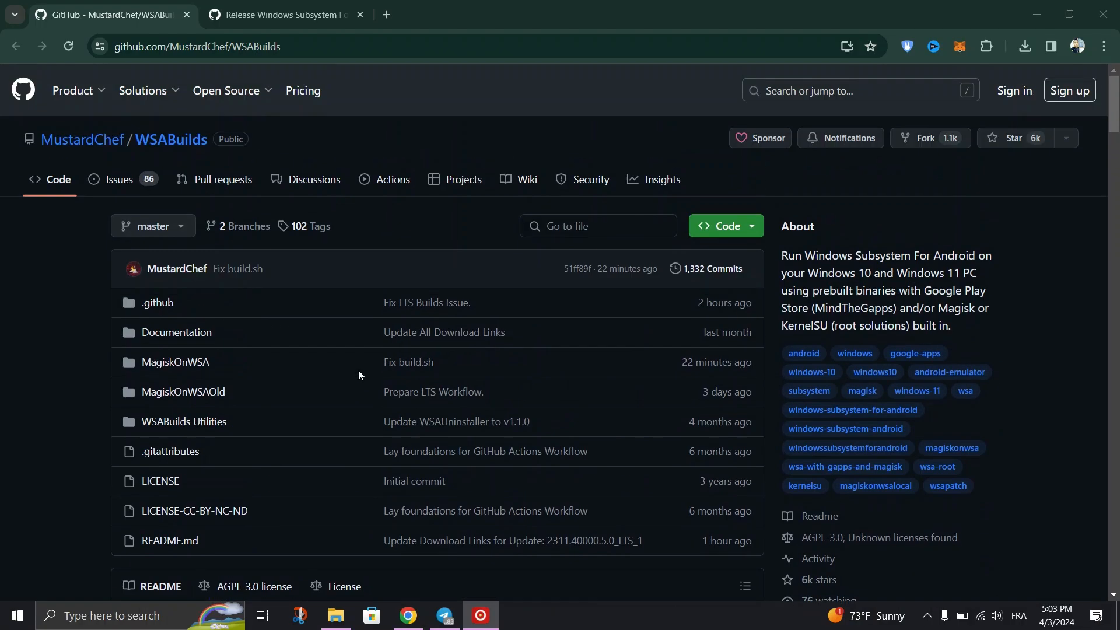
pyautogui.moveTo(58, 316)
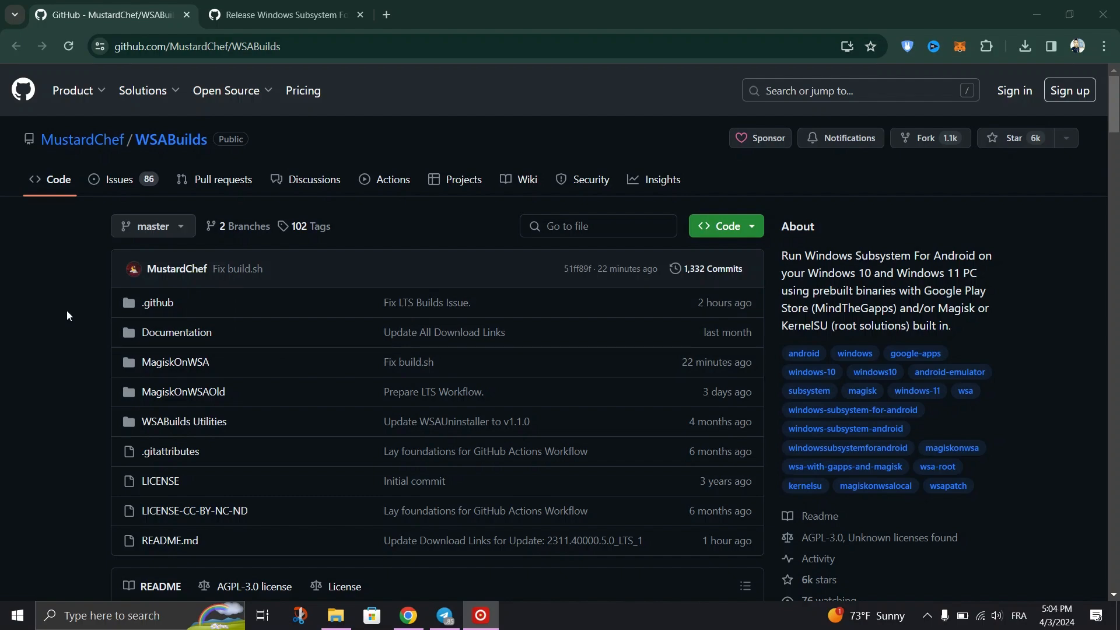
# From the README Downloads table, open the Latest Stable Build for Windows 10 x64 (2311.40000.5.0)
pyautogui.scroll(-3)
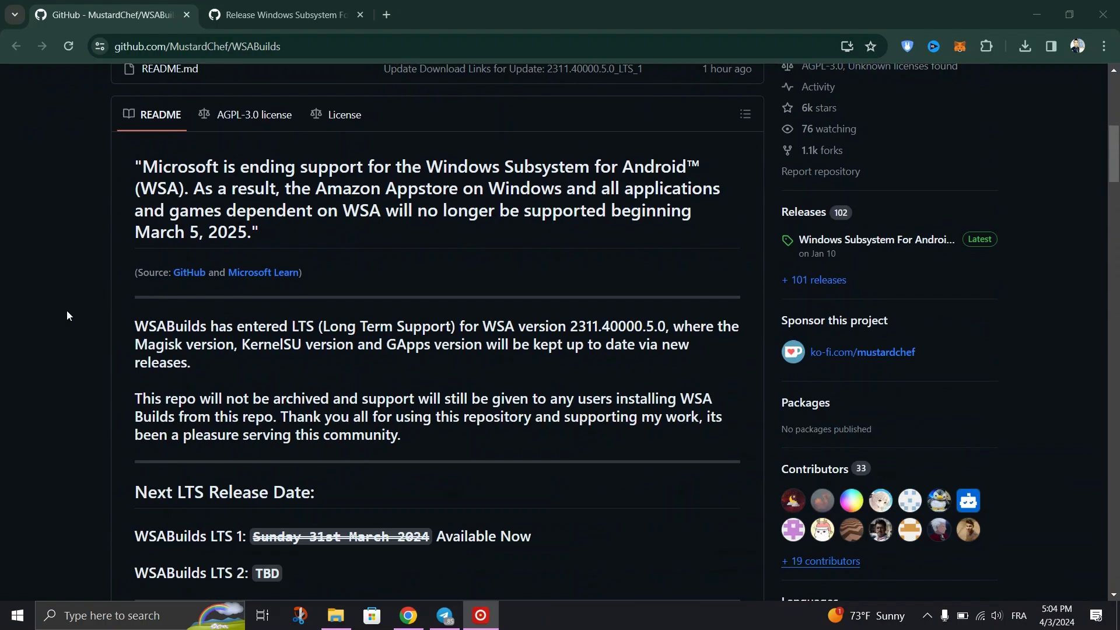
pyautogui.scroll(-3)
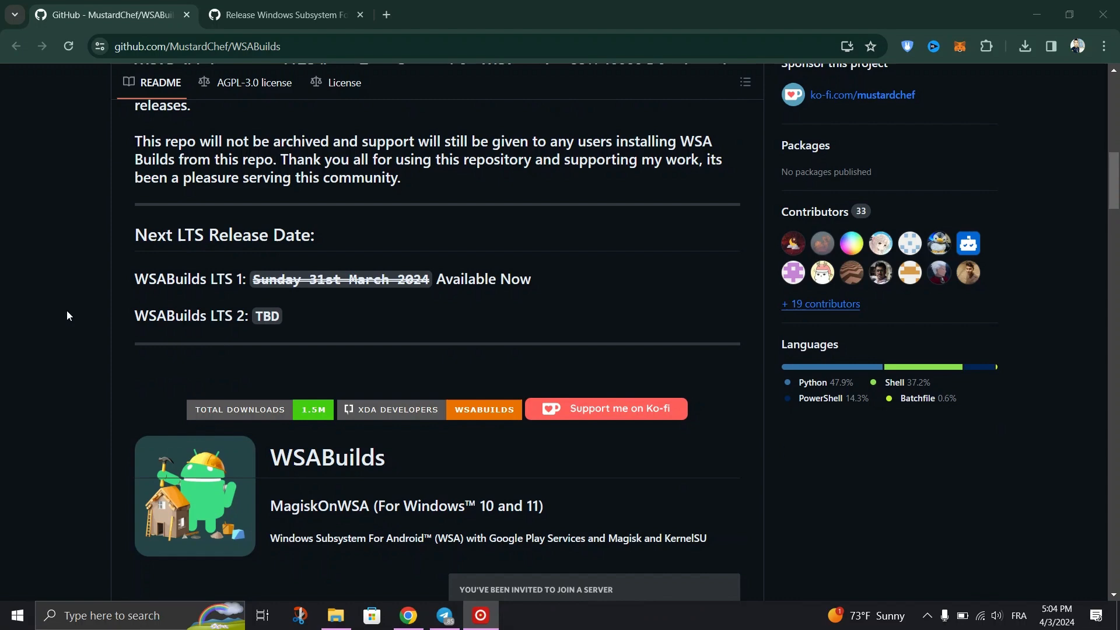
pyautogui.scroll(-3)
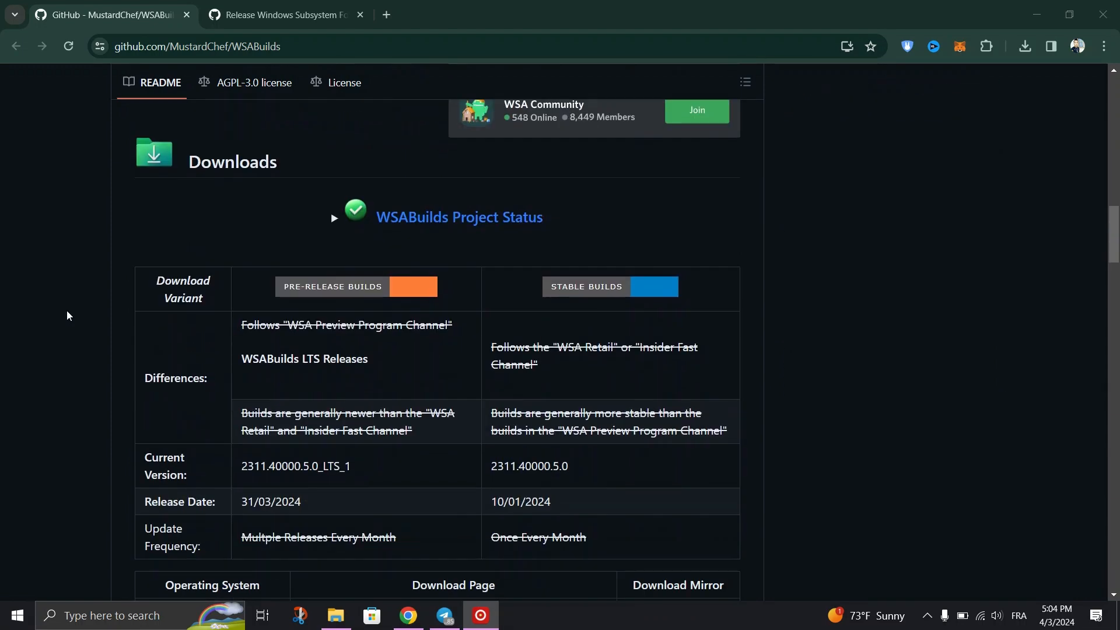
pyautogui.scroll(-3)
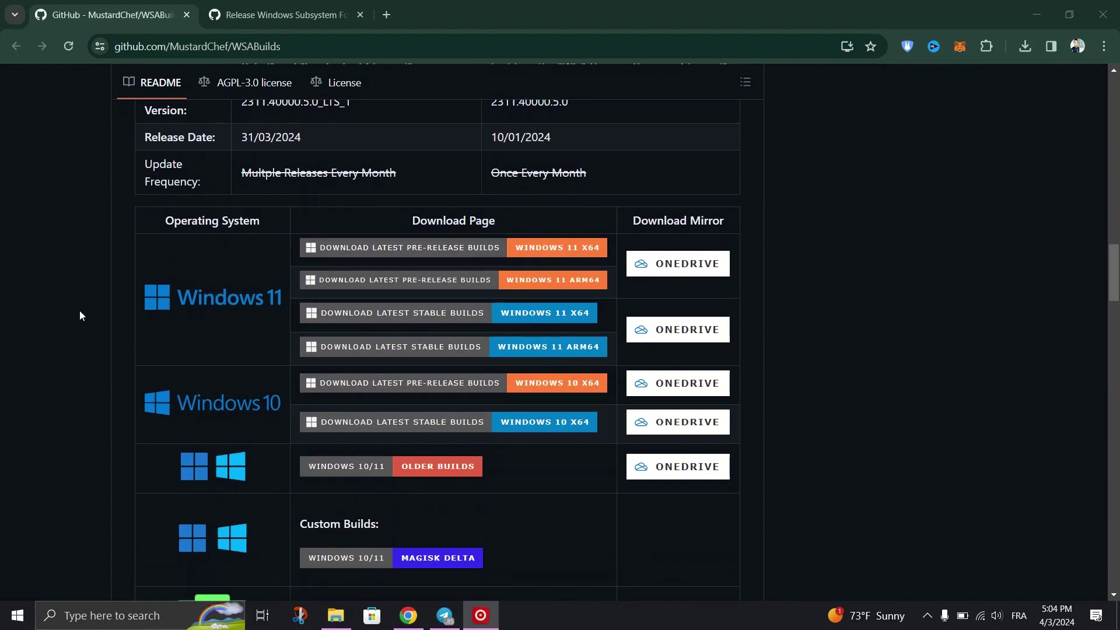
pyautogui.moveTo(558, 391)
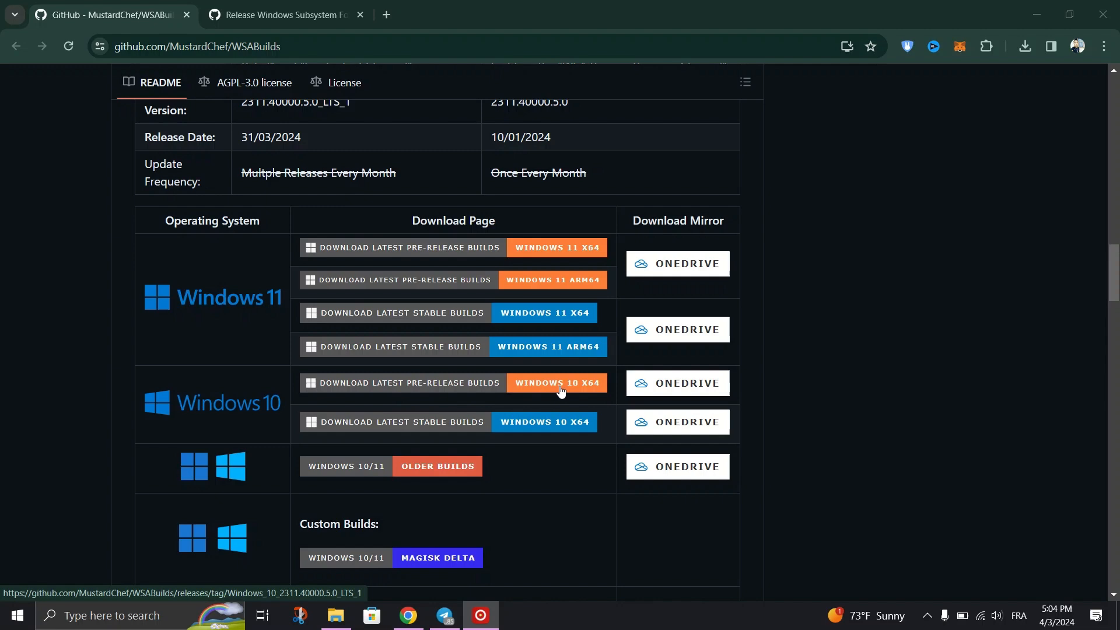
pyautogui.moveTo(551, 413)
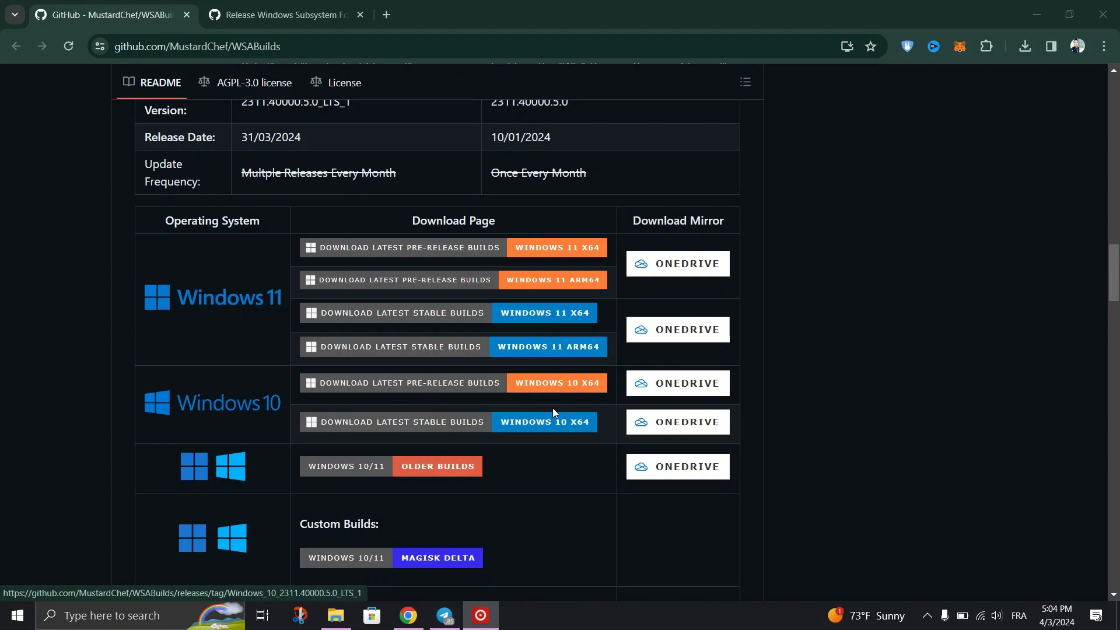
pyautogui.click(545, 421)
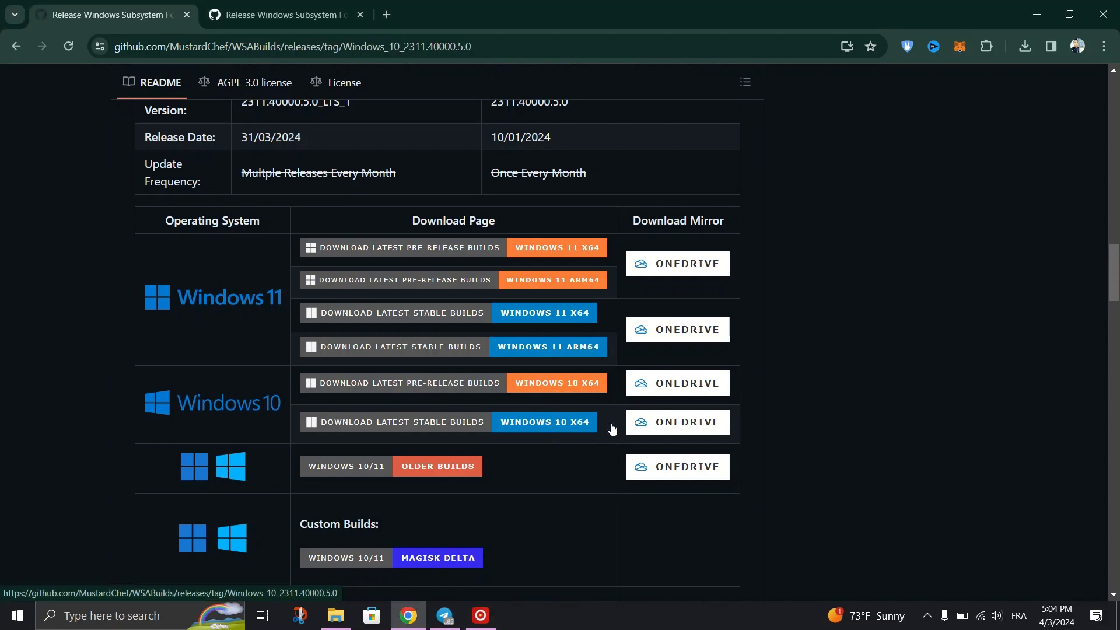
pyautogui.scroll(-3)
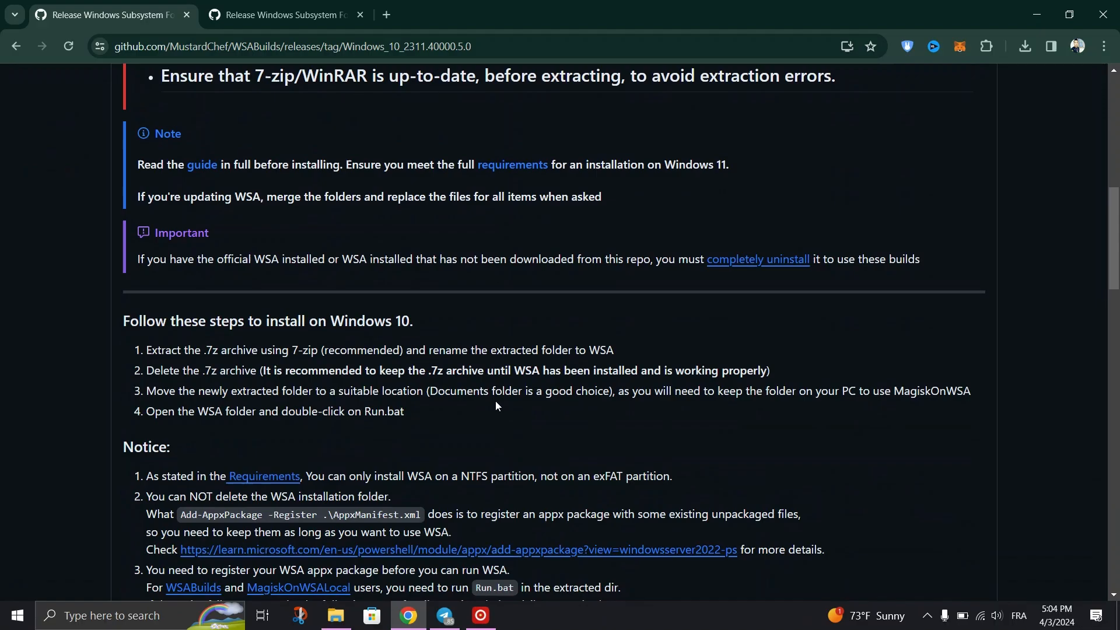